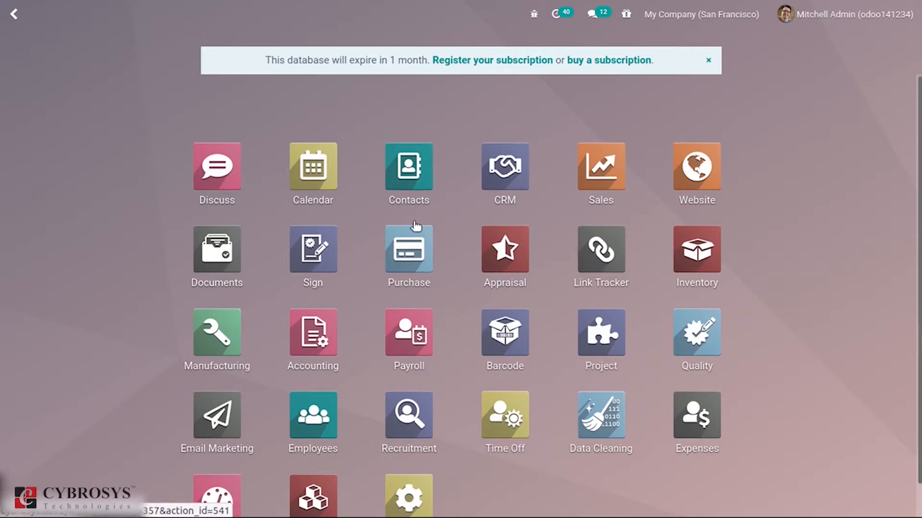
Go to Purchase > Configuration > Vendor Pricelists to see all vendor price entries
{"action": "left_click", "coordinate": [408, 252]}
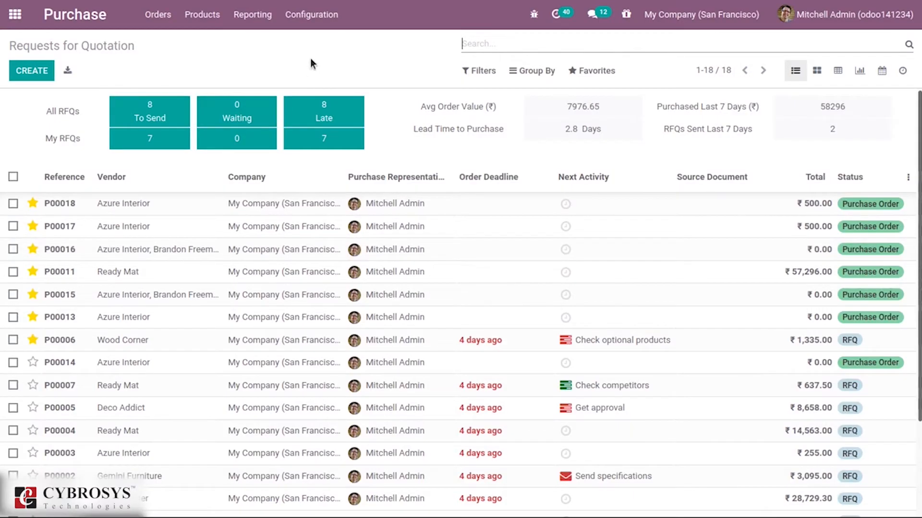
{"action": "left_click", "coordinate": [311, 15]}
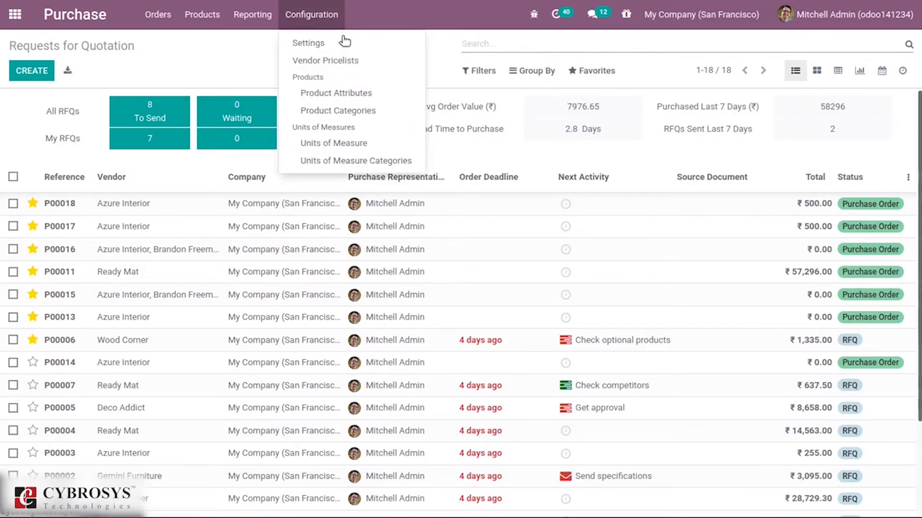
{"action": "mouse_move", "coordinate": [325, 60]}
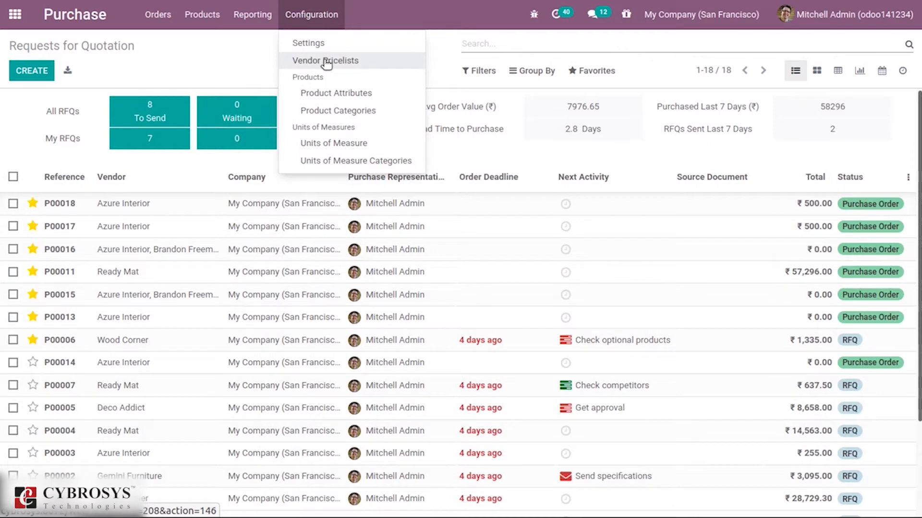
{"action": "left_click", "coordinate": [325, 60]}
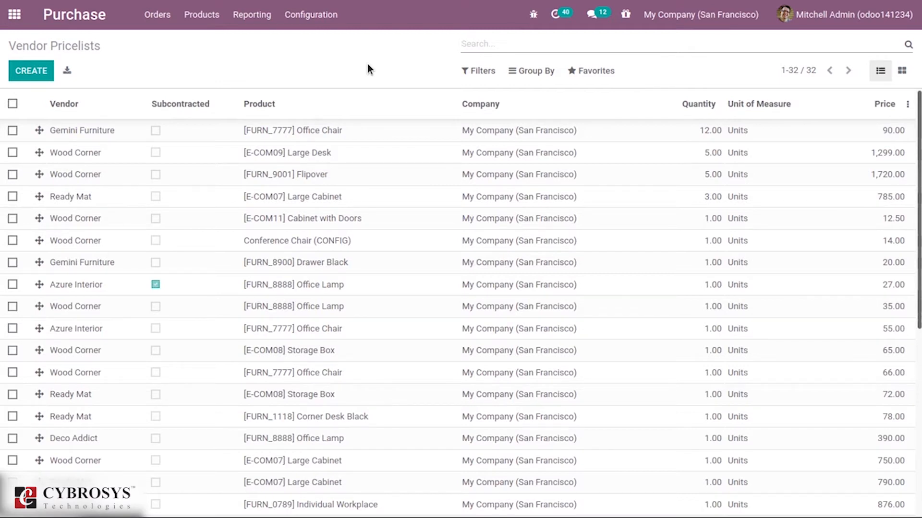
{"action": "mouse_move", "coordinate": [74, 337]}
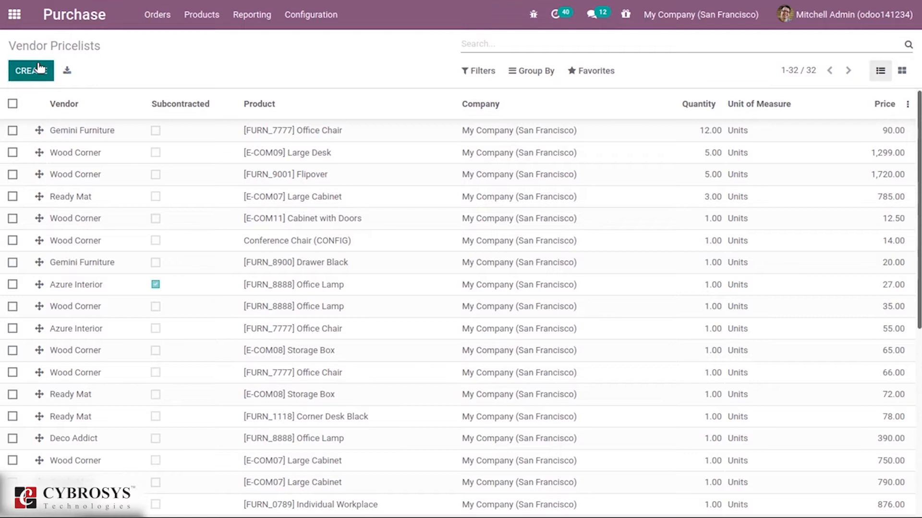
Create a new vendor pricelist entry and choose Azure Interior as its vendor
{"action": "left_click", "coordinate": [31, 70]}
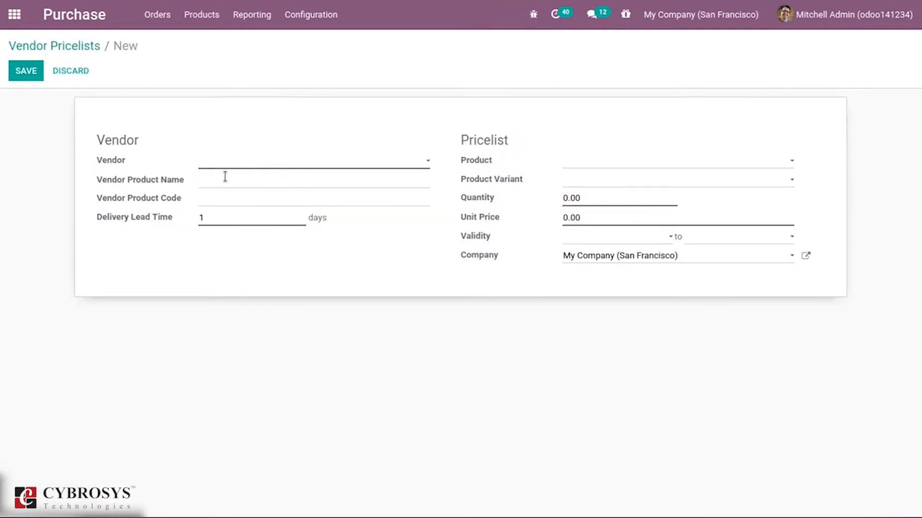
{"action": "left_click", "coordinate": [311, 160]}
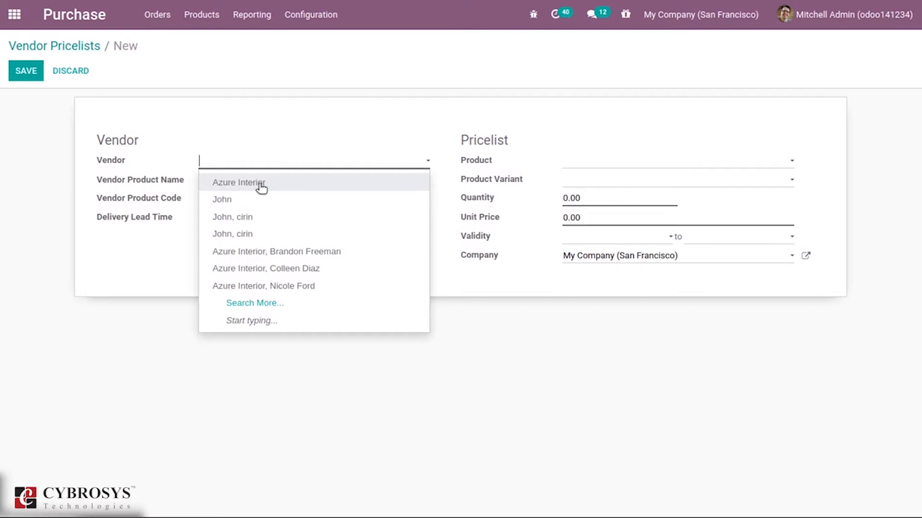
{"action": "left_click", "coordinate": [239, 182]}
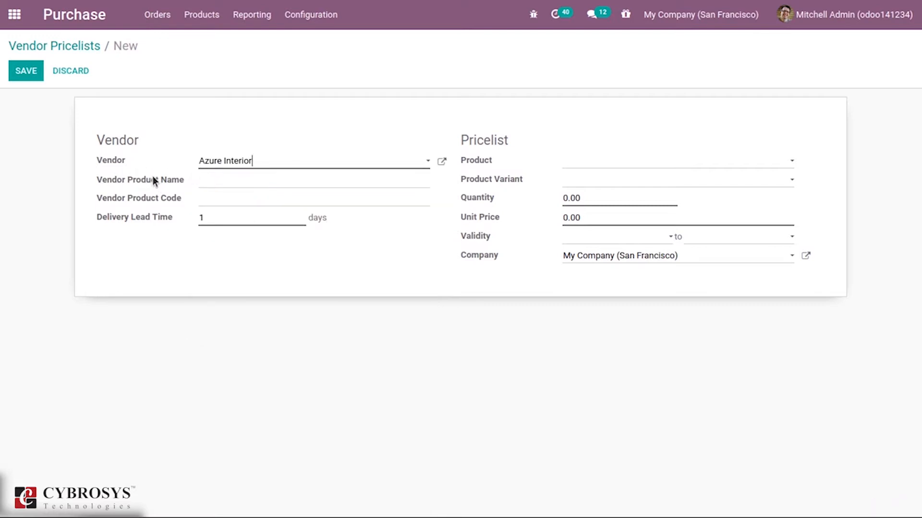
{"action": "mouse_move", "coordinate": [140, 180]}
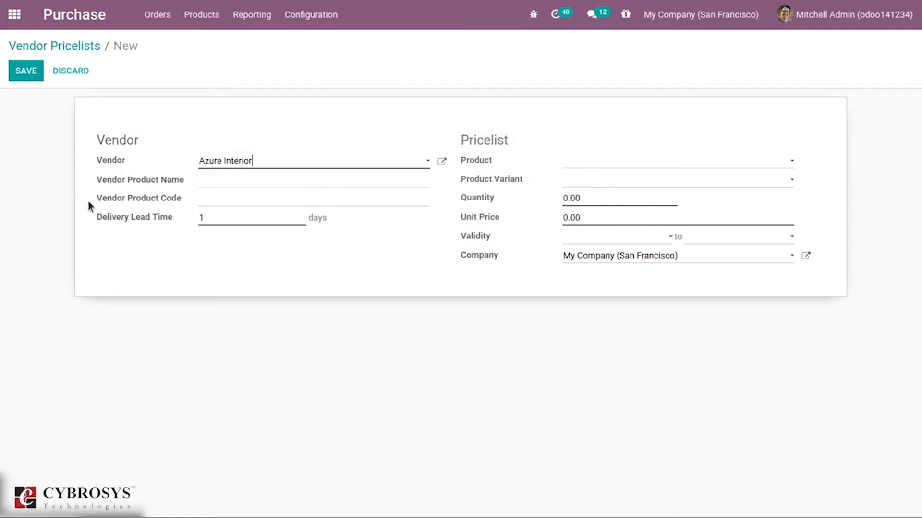
{"action": "mouse_move", "coordinate": [152, 199]}
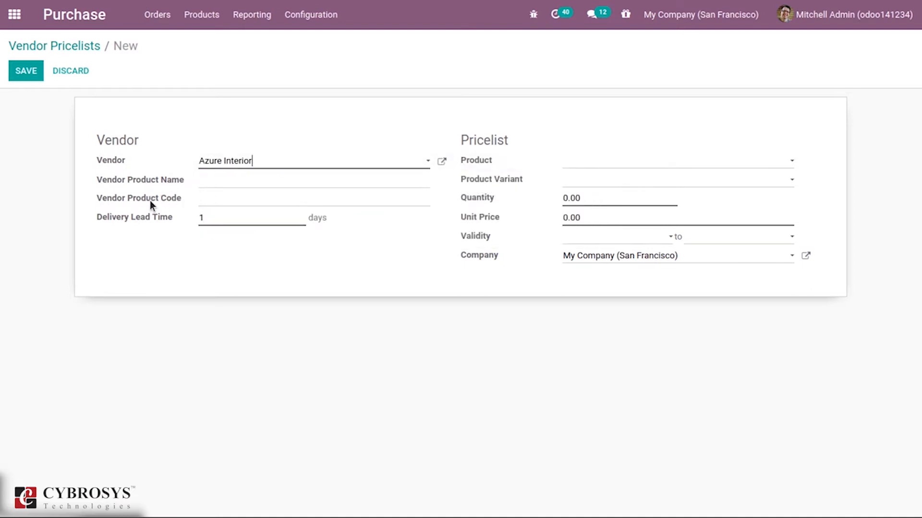
{"action": "mouse_move", "coordinate": [138, 198]}
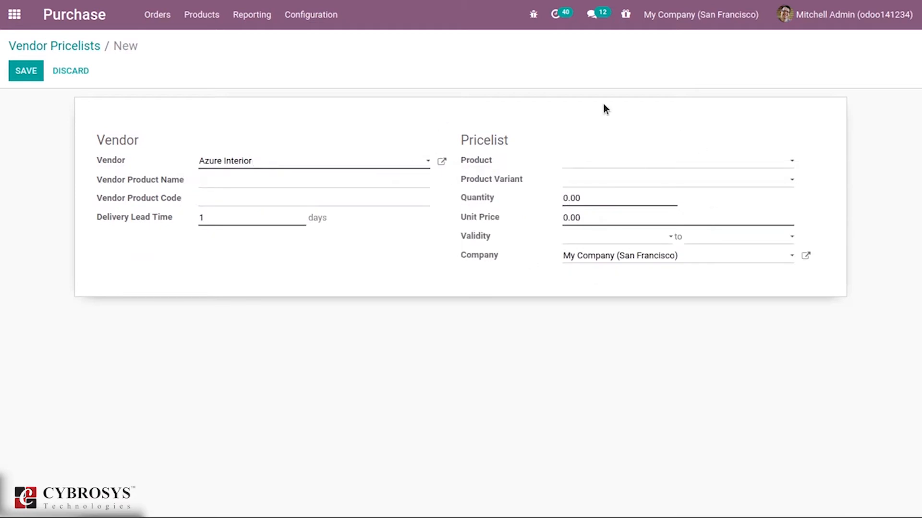
{"action": "mouse_move", "coordinate": [491, 160]}
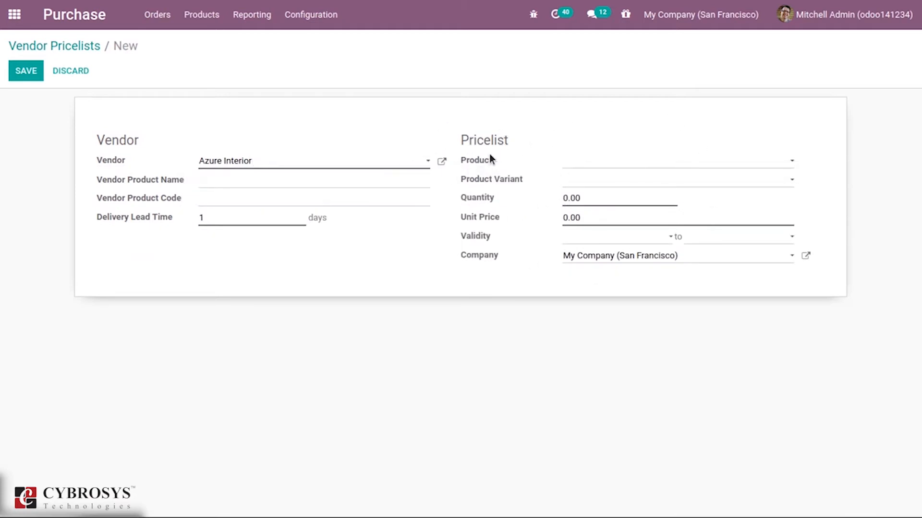
Set product Aluminium Box with quantity 1.00 and unit price 50.00
{"action": "left_click", "coordinate": [676, 160]}
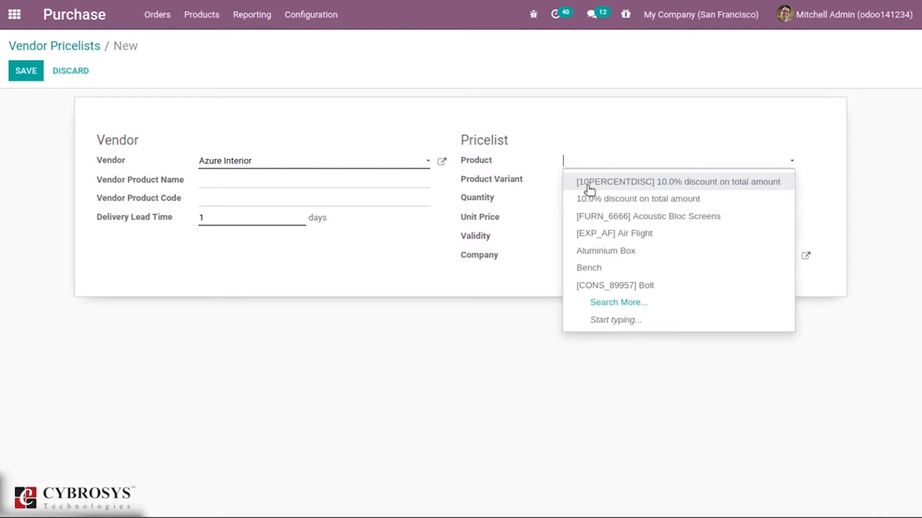
{"action": "left_click", "coordinate": [605, 250]}
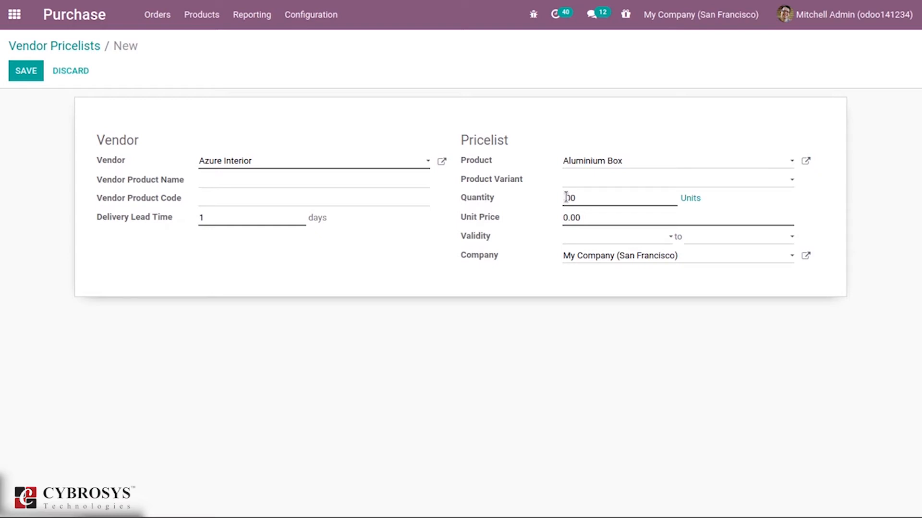
{"action": "type", "text": "1.00"}
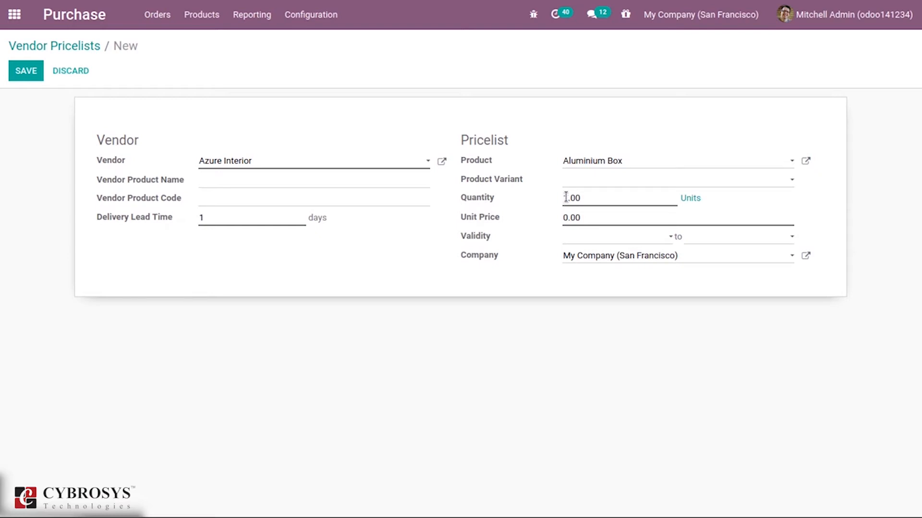
{"action": "left_click", "coordinate": [620, 217]}
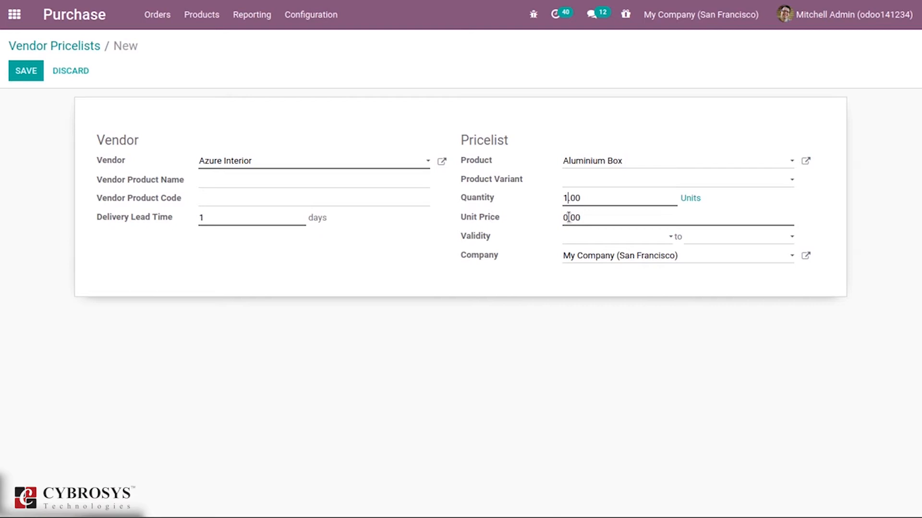
{"action": "key", "text": "Backspace"}
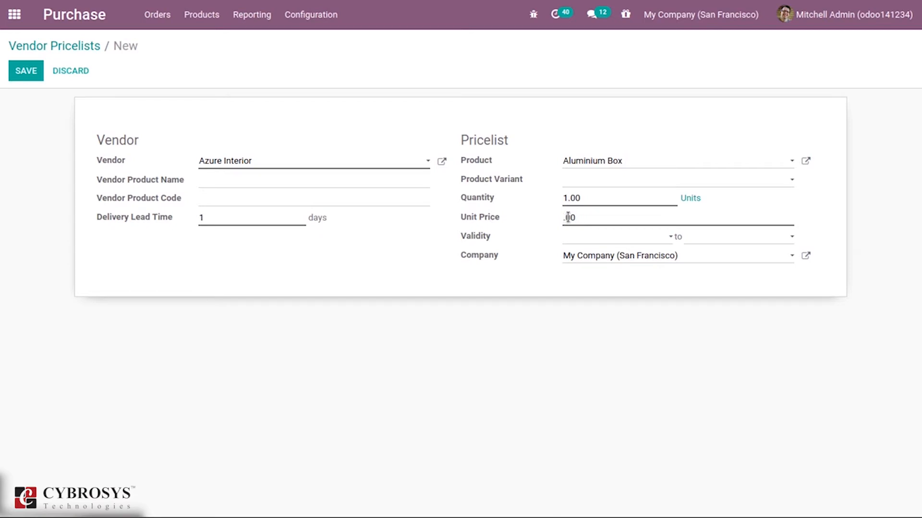
{"action": "type", "text": "50.00"}
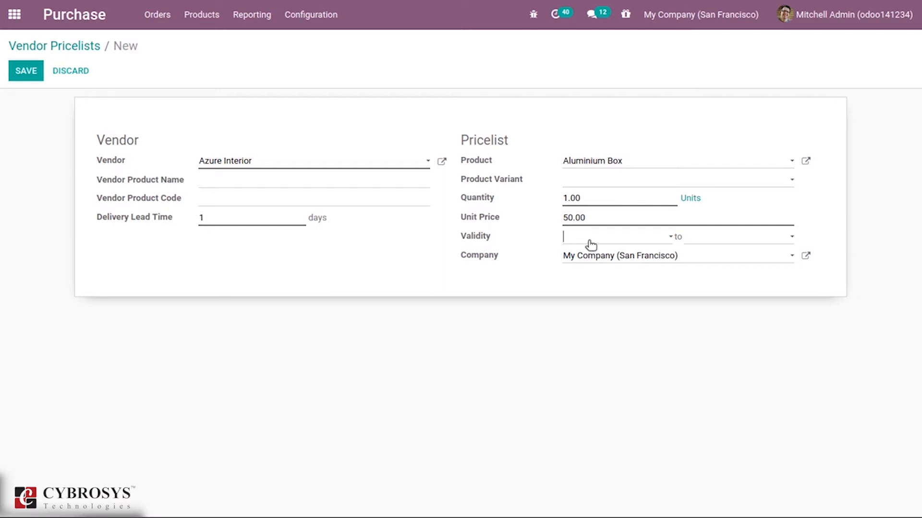
Set the validity period from 10/20/2020 to 10/24/2020
{"action": "type", "text": "10/20/2020"}
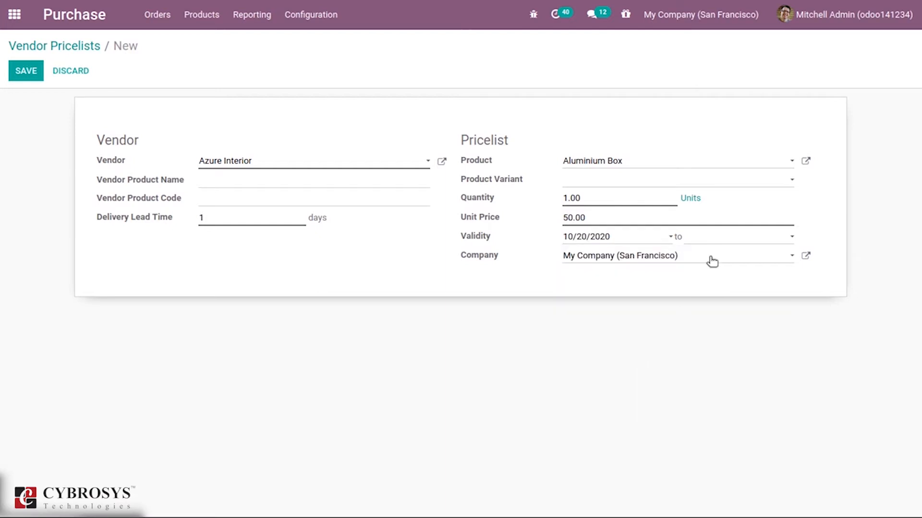
{"action": "left_click", "coordinate": [734, 236]}
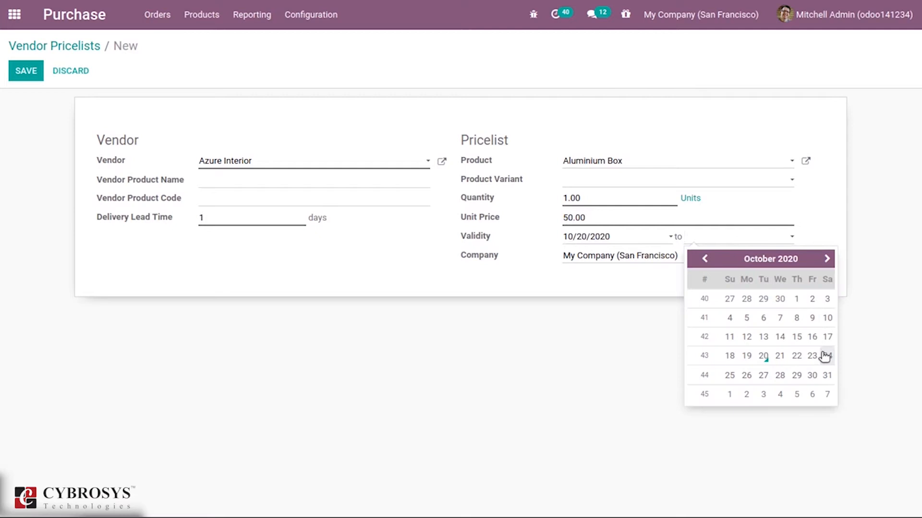
{"action": "left_click", "coordinate": [826, 355]}
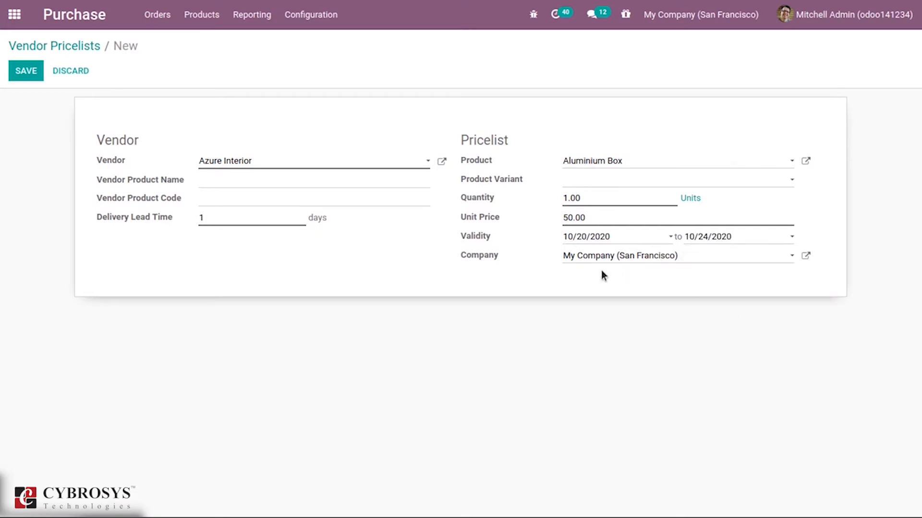
{"action": "mouse_move", "coordinate": [489, 258]}
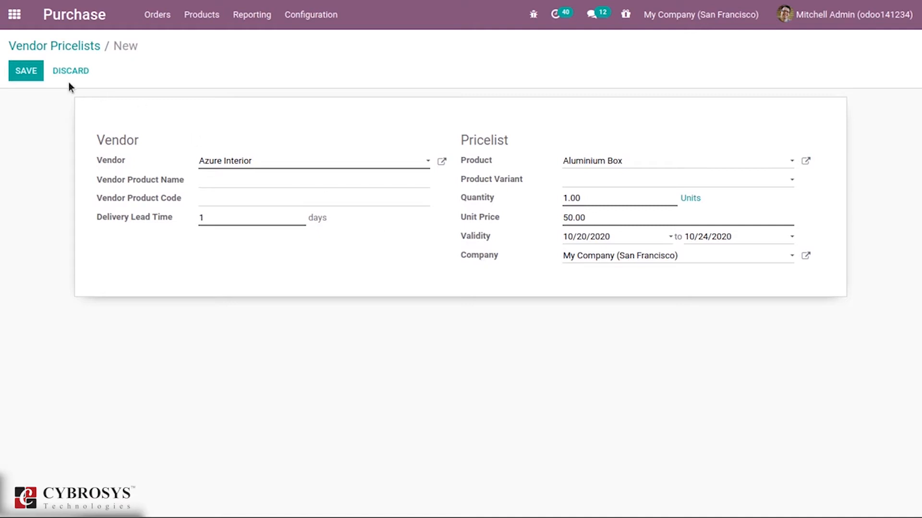
Save the Azure Interior 50.00 price and return to the Vendor Pricelists list
{"action": "left_click", "coordinate": [25, 70]}
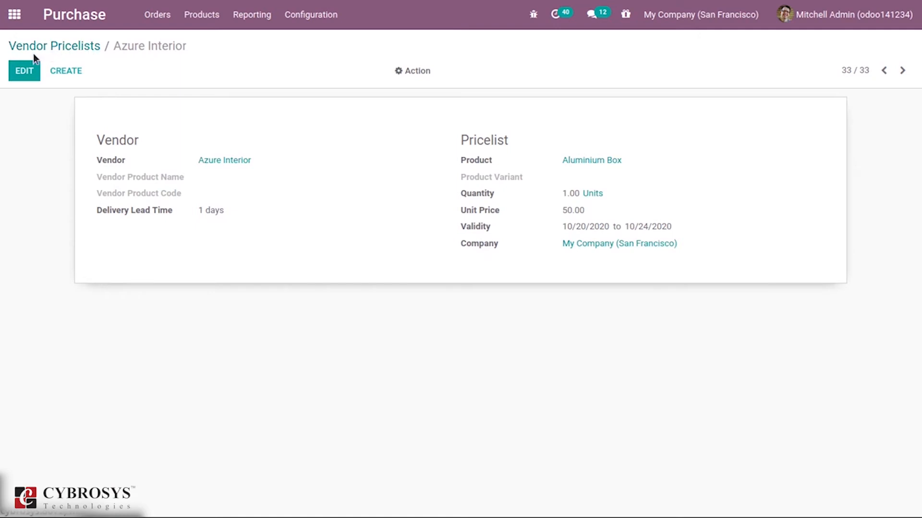
{"action": "left_click", "coordinate": [54, 46]}
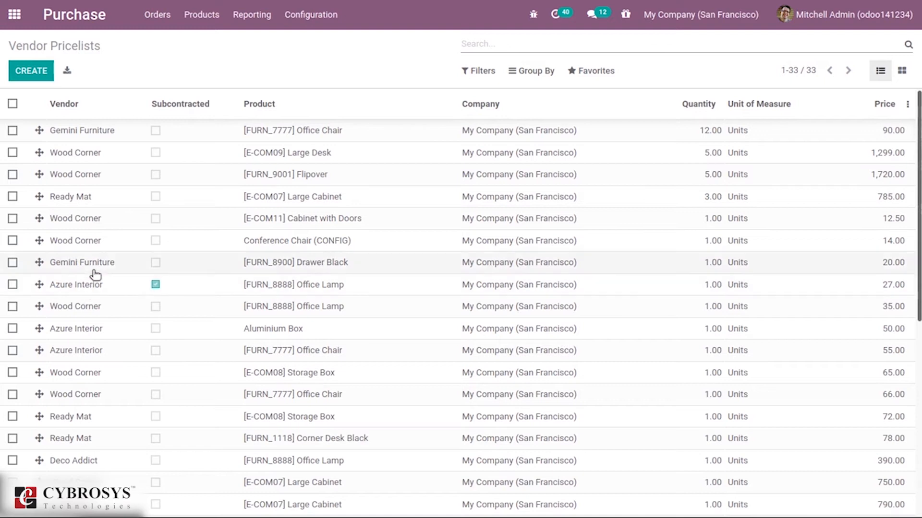
{"action": "mouse_move", "coordinate": [98, 305]}
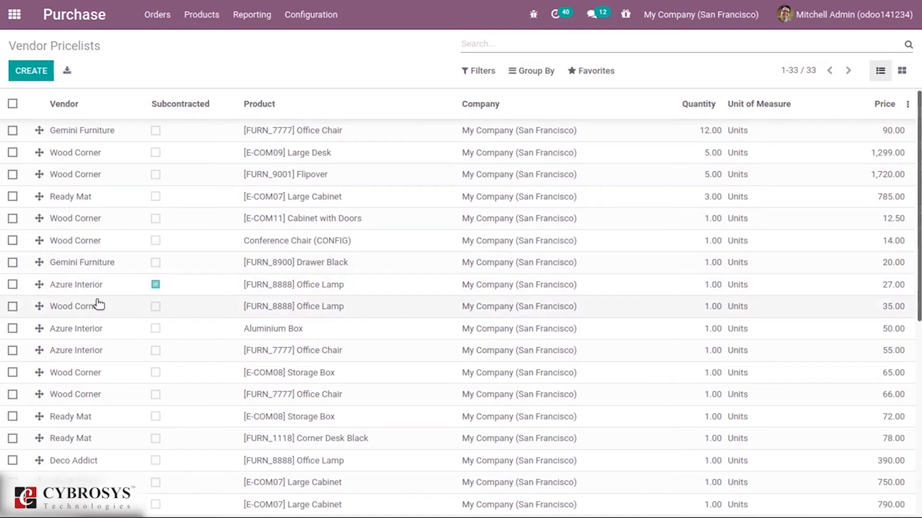
{"action": "mouse_move", "coordinate": [121, 332]}
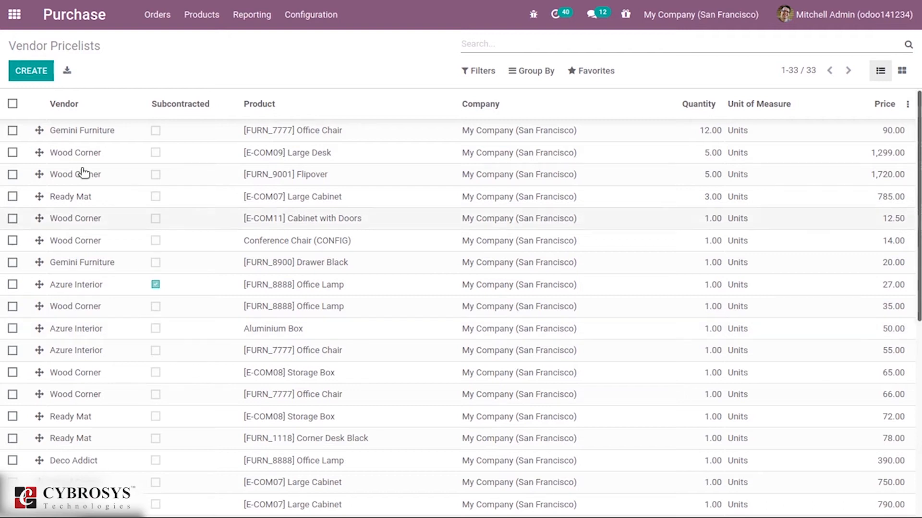
{"action": "left_click", "coordinate": [201, 14]}
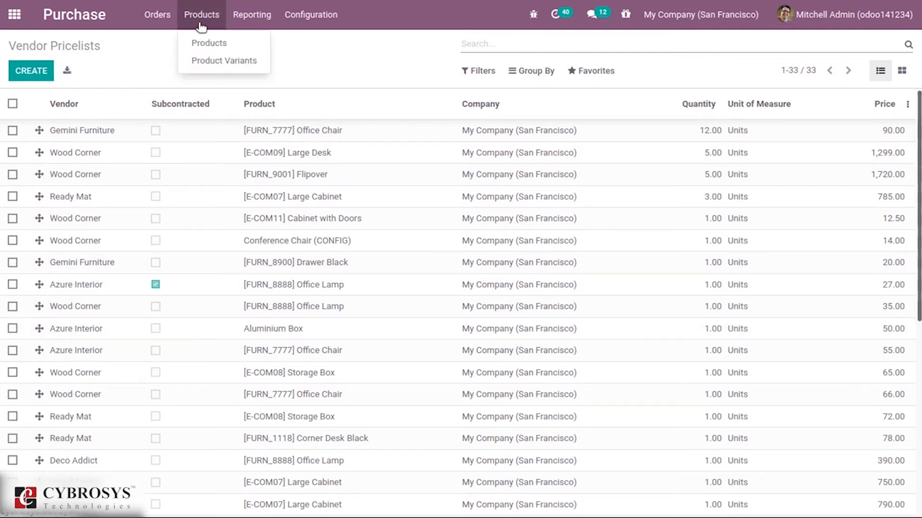
Open the Aluminium Box product and start editing its vendor prices
{"action": "left_click", "coordinate": [209, 42]}
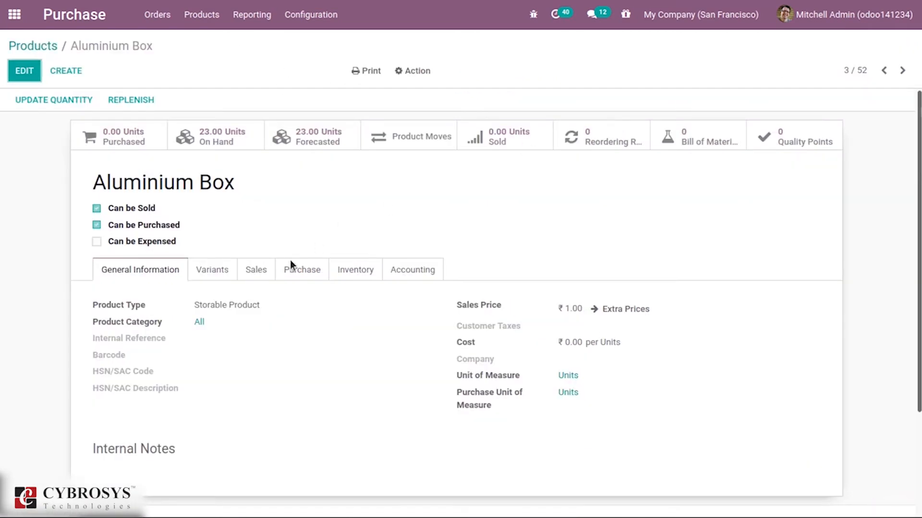
{"action": "left_click", "coordinate": [301, 270]}
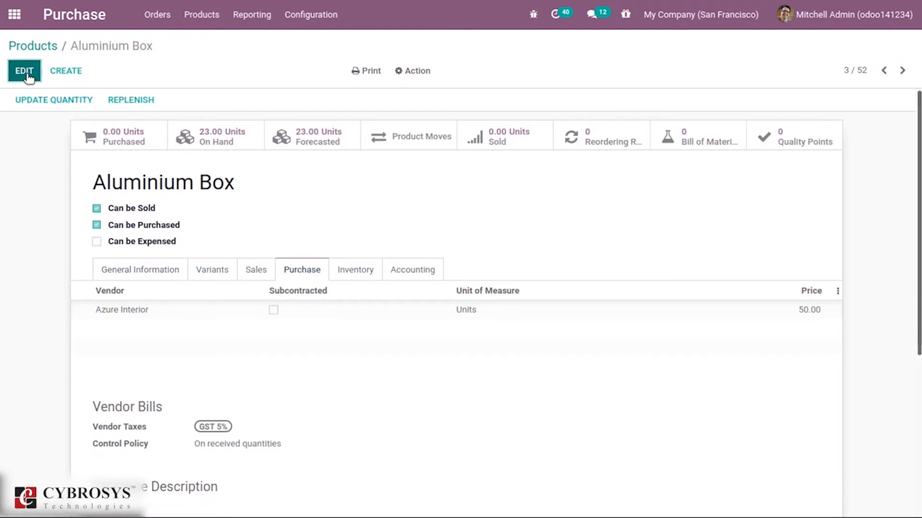
{"action": "left_click", "coordinate": [23, 70]}
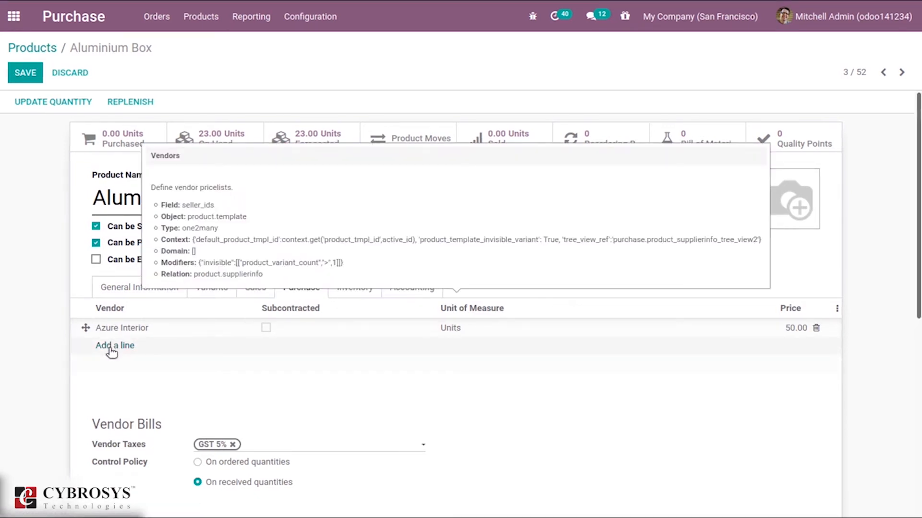
Add Deco Addict as a second vendor at price 100.00 and save the product
{"action": "left_click", "coordinate": [114, 345]}
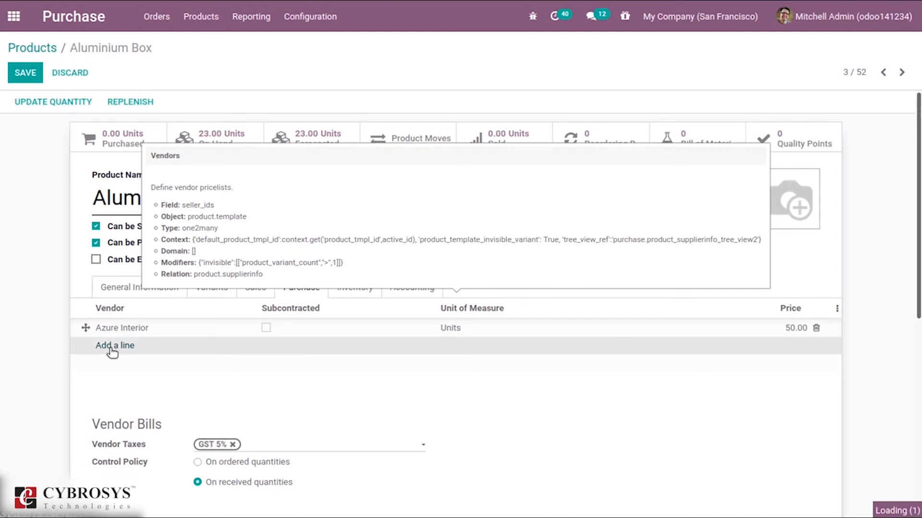
{"action": "left_click", "coordinate": [114, 346]}
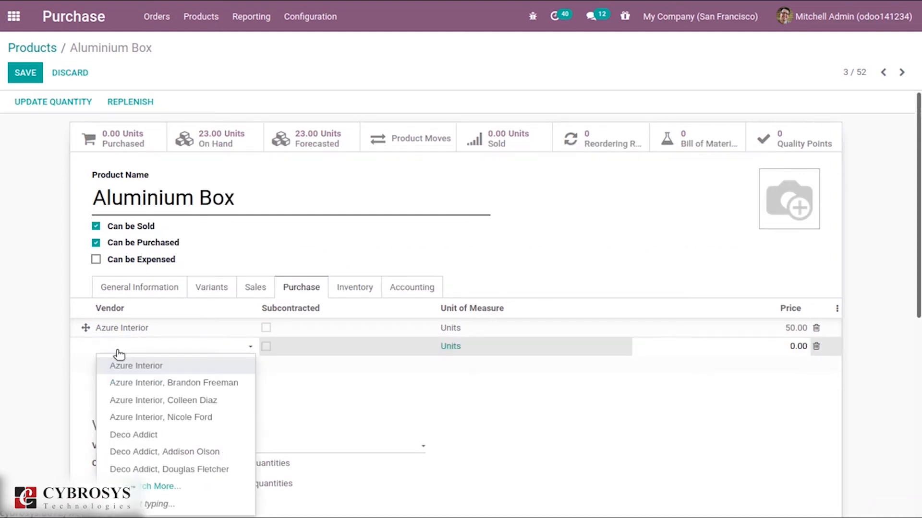
{"action": "left_click", "coordinate": [134, 435]}
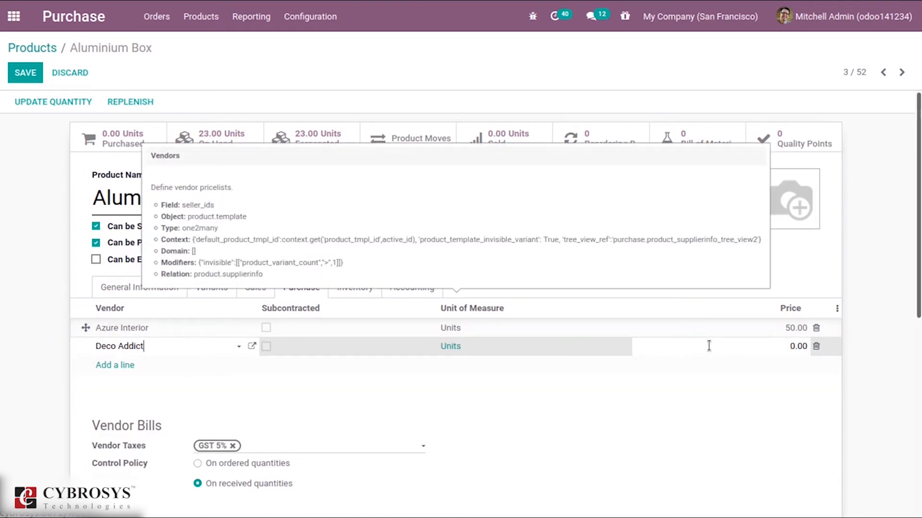
{"action": "left_click", "coordinate": [798, 346]}
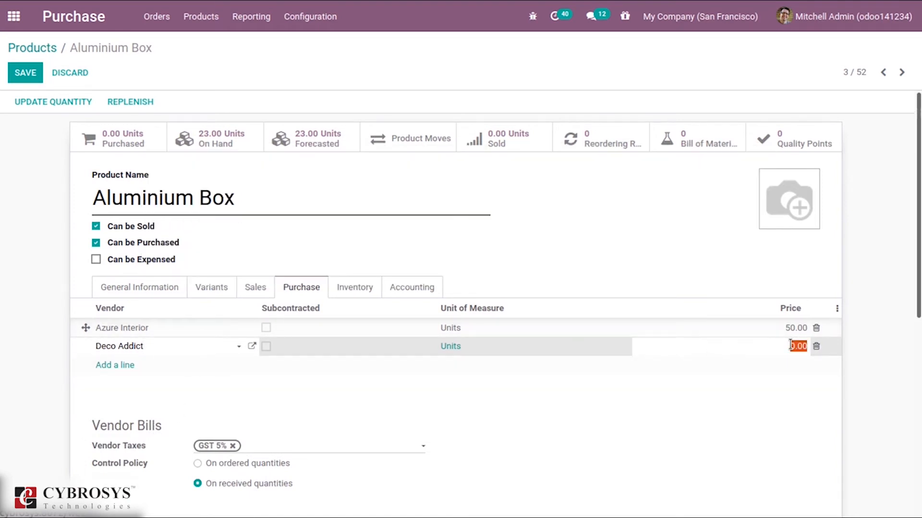
{"action": "type", "text": "1"}
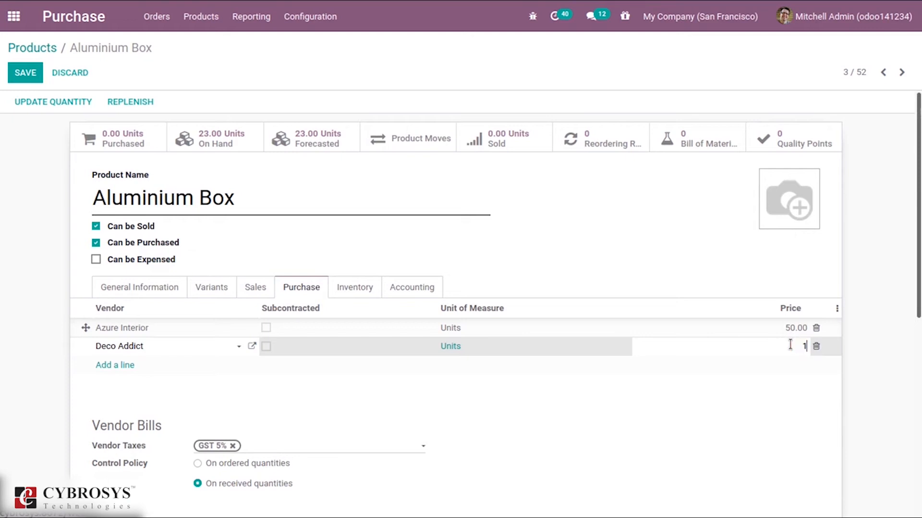
{"action": "type", "text": "100.00"}
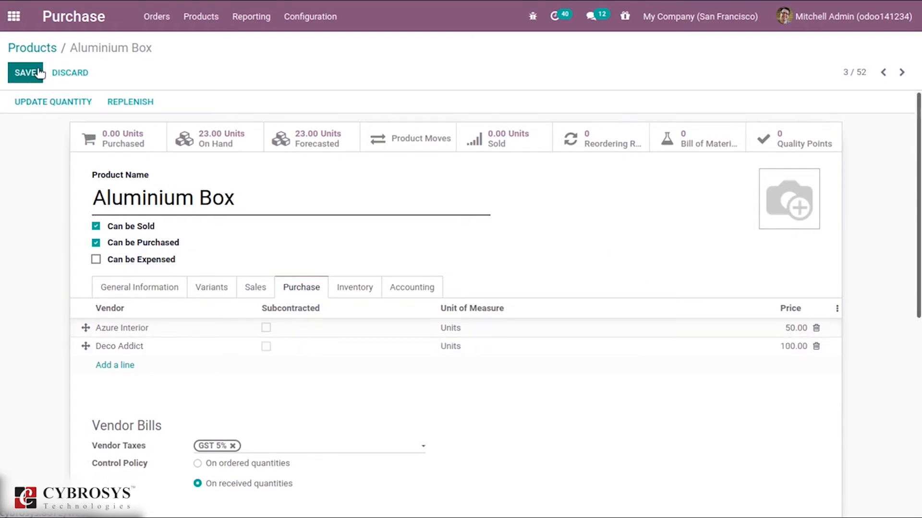
{"action": "left_click", "coordinate": [25, 72]}
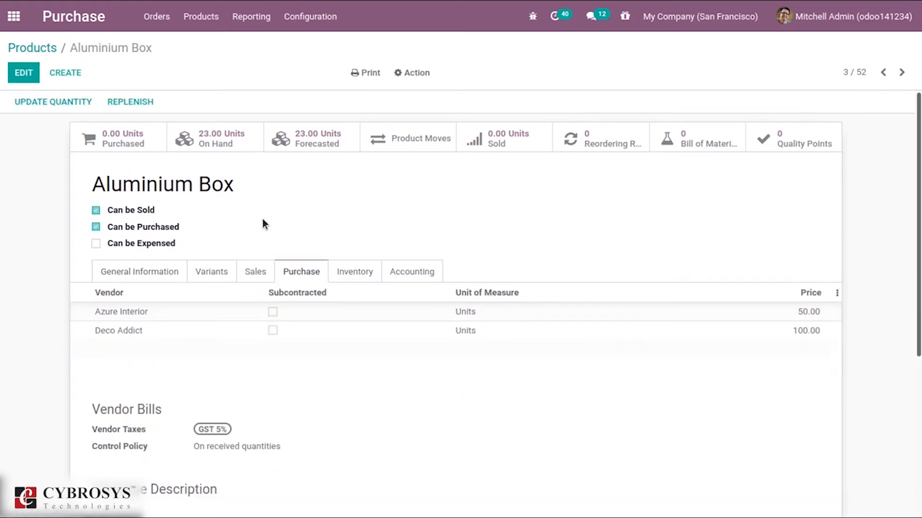
{"action": "mouse_move", "coordinate": [156, 16]}
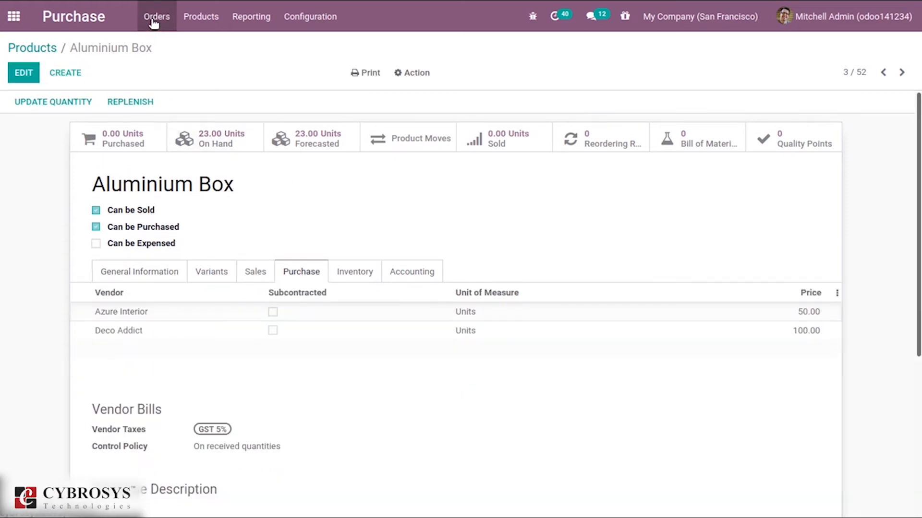
Start a new request for quotation and pick Azure Interior as vendor
{"action": "left_click", "coordinate": [156, 16]}
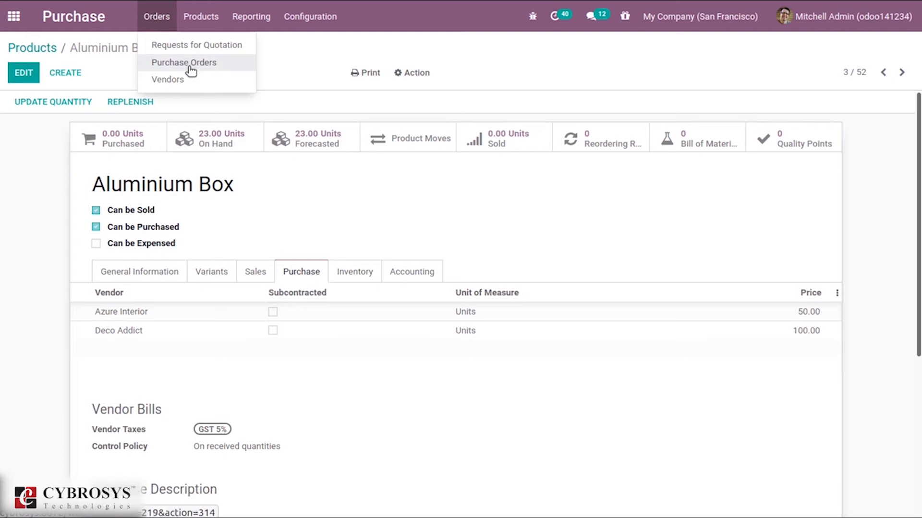
{"action": "mouse_move", "coordinate": [188, 67]}
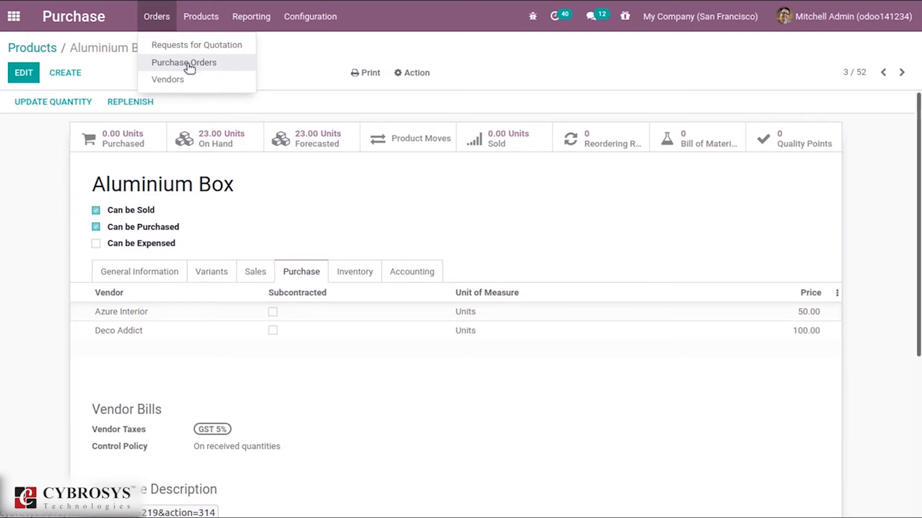
{"action": "left_click", "coordinate": [184, 63]}
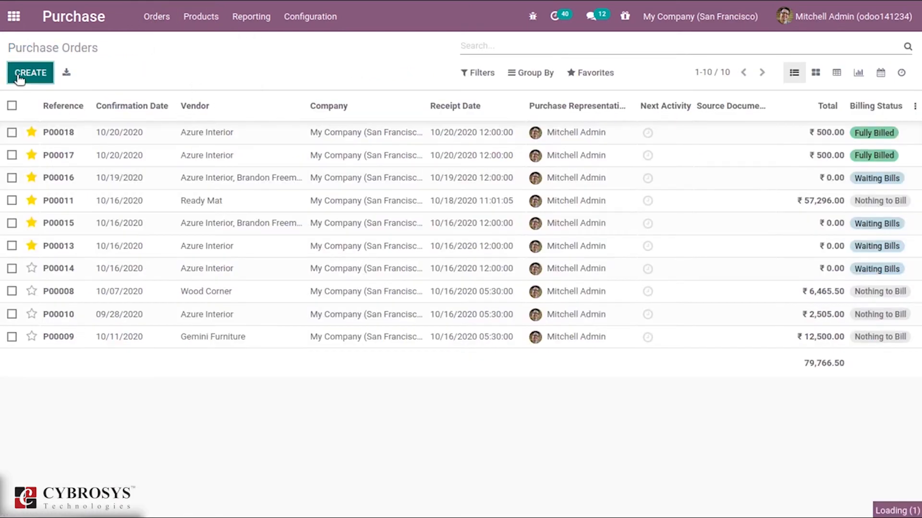
{"action": "left_click", "coordinate": [30, 72]}
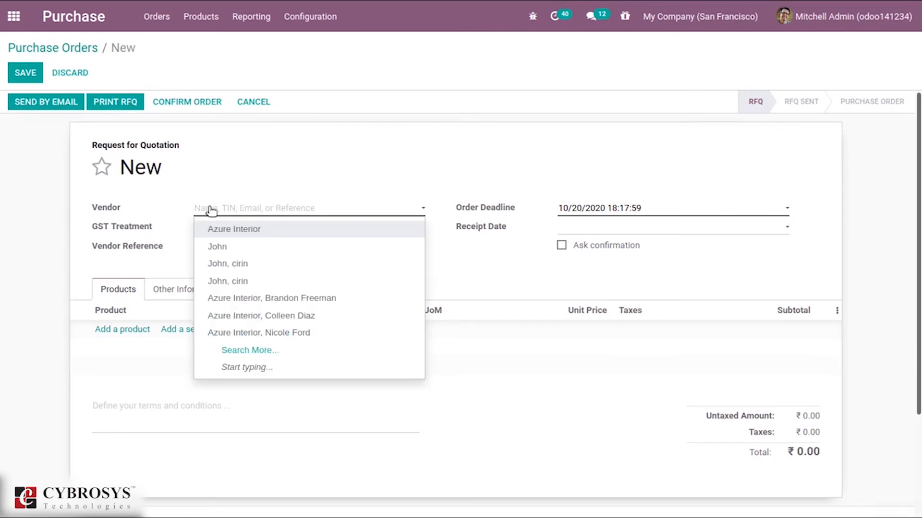
{"action": "left_click", "coordinate": [233, 230]}
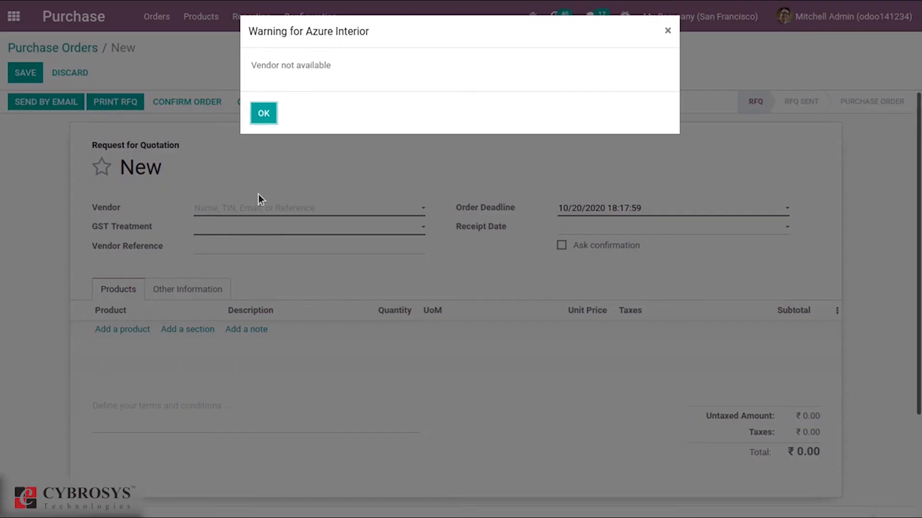
Dismiss the 'Vendor not available' warning and discard the unsaved quotation
{"action": "left_click", "coordinate": [263, 113]}
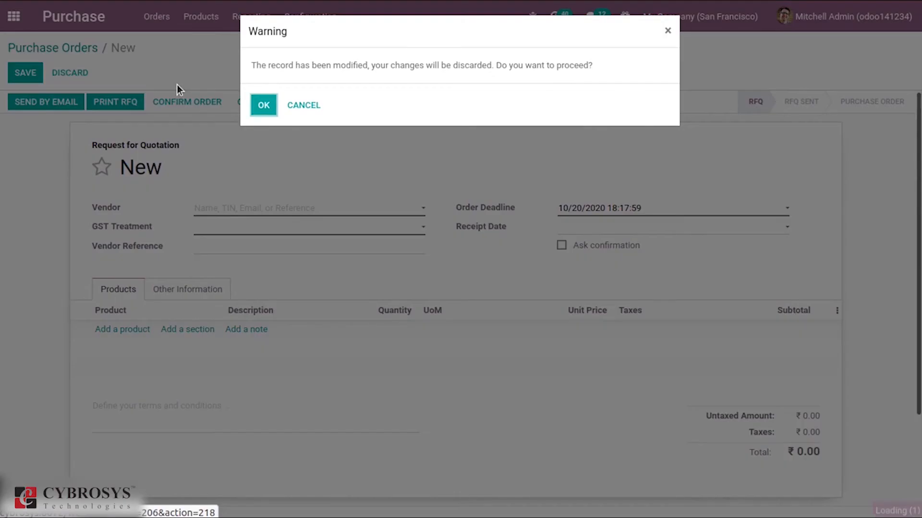
{"action": "left_click", "coordinate": [263, 104]}
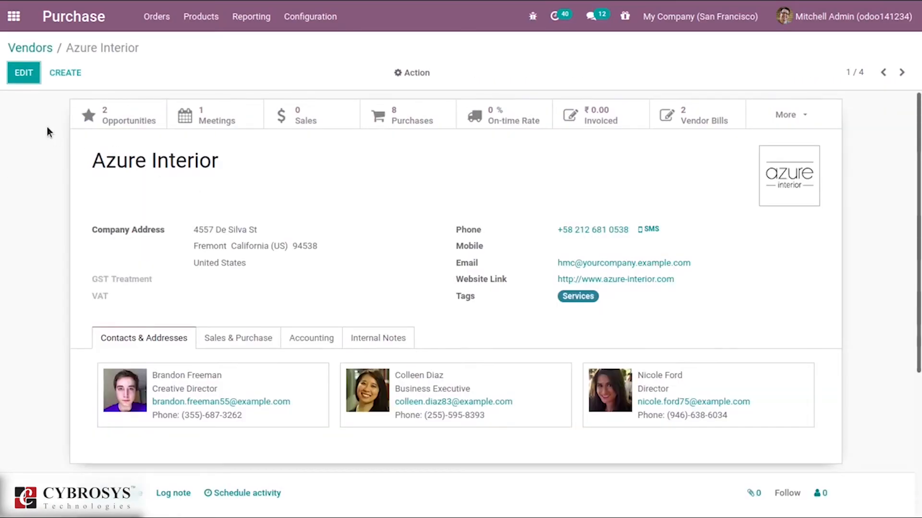
In Azure Interior's Internal Notes, turn off the purchase order Blocking Message warning
{"action": "left_click", "coordinate": [23, 72]}
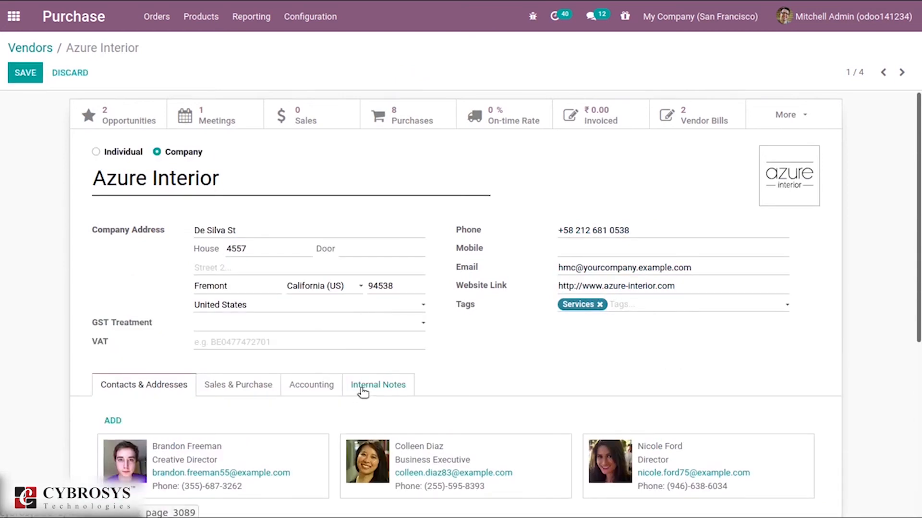
{"action": "left_click", "coordinate": [378, 385]}
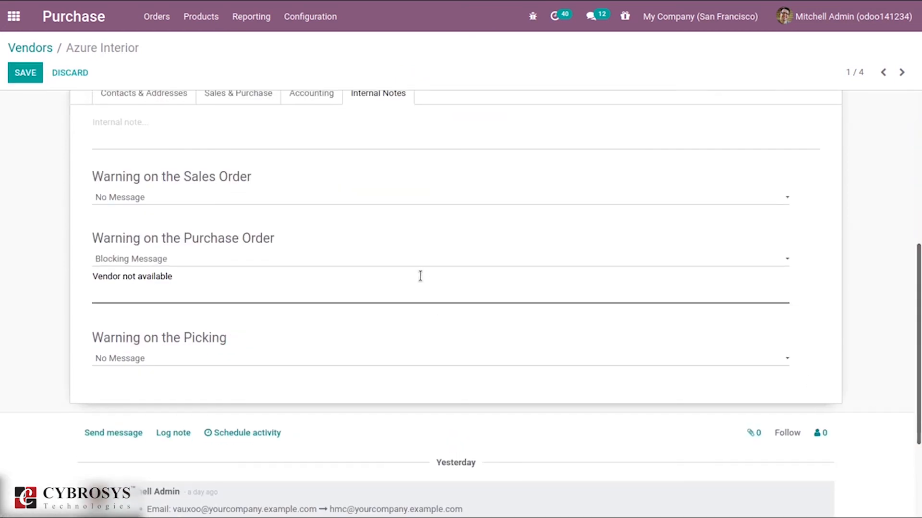
{"action": "left_click", "coordinate": [440, 258]}
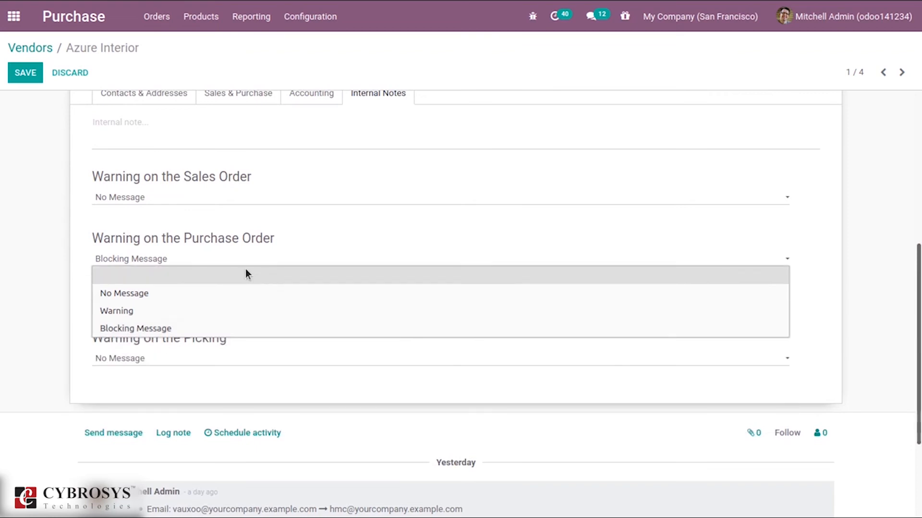
{"action": "left_click", "coordinate": [25, 72]}
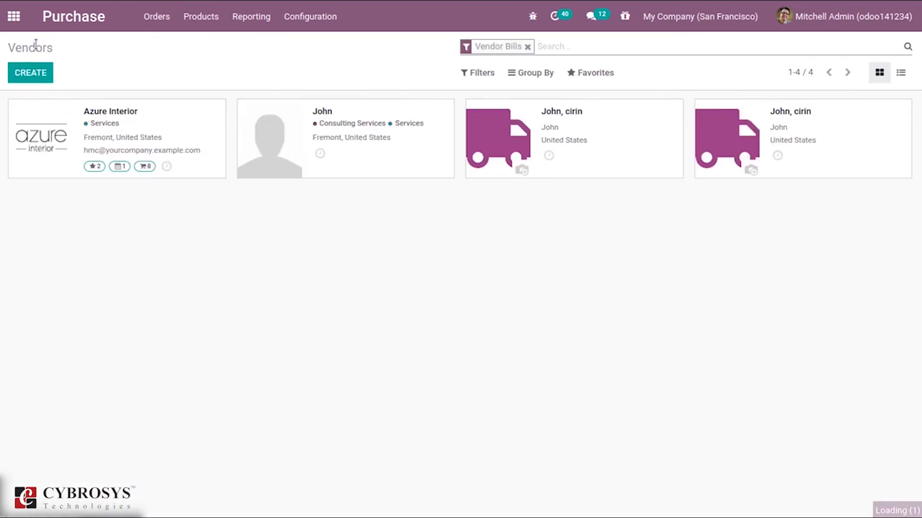
Start a new quotation for Azure Interior with GST Treatment set to Consumer
{"action": "left_click", "coordinate": [156, 16]}
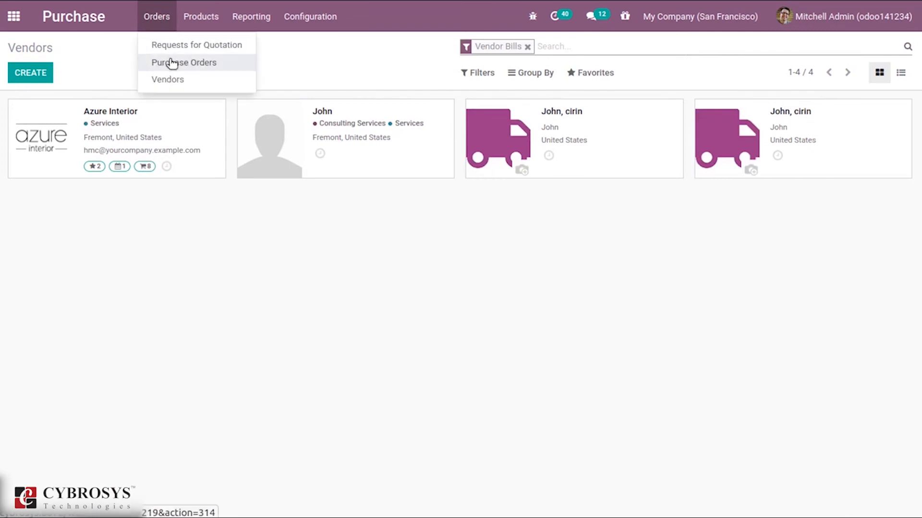
{"action": "left_click", "coordinate": [183, 62]}
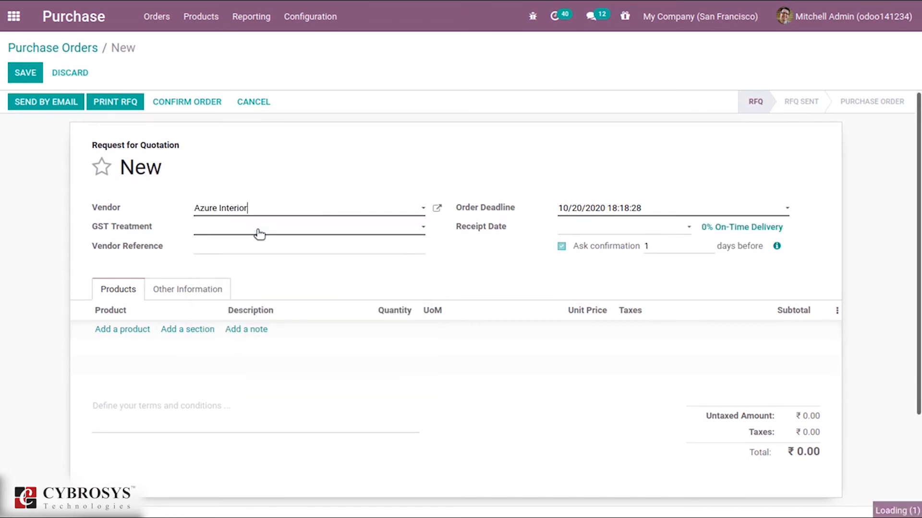
{"action": "left_click", "coordinate": [308, 227]}
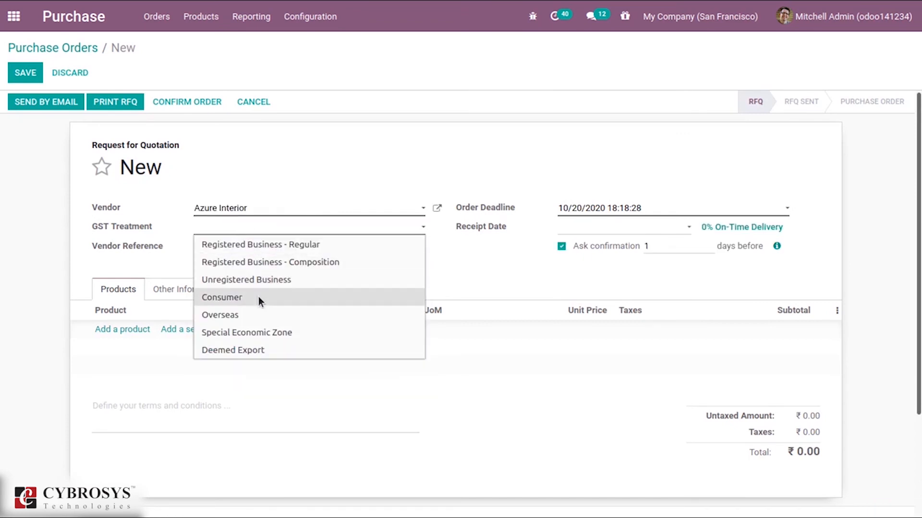
{"action": "type", "text": "ak"}
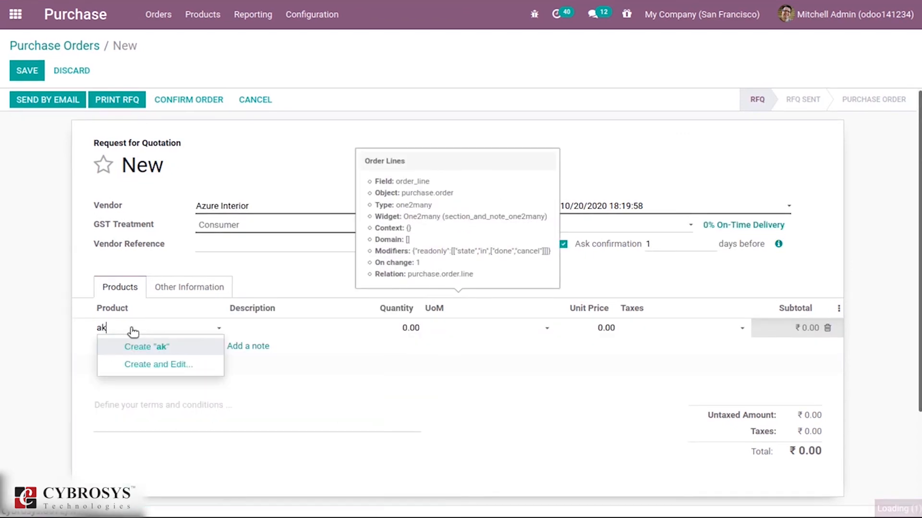
{"action": "type", "text": "li"}
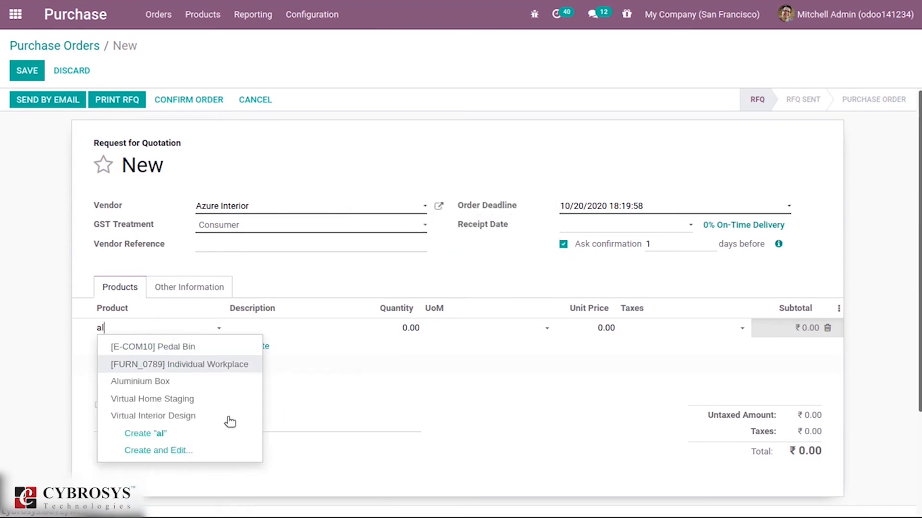
Add Aluminium Box, whose unit price fills as 50.00, and save the quotation
{"action": "left_click", "coordinate": [140, 382]}
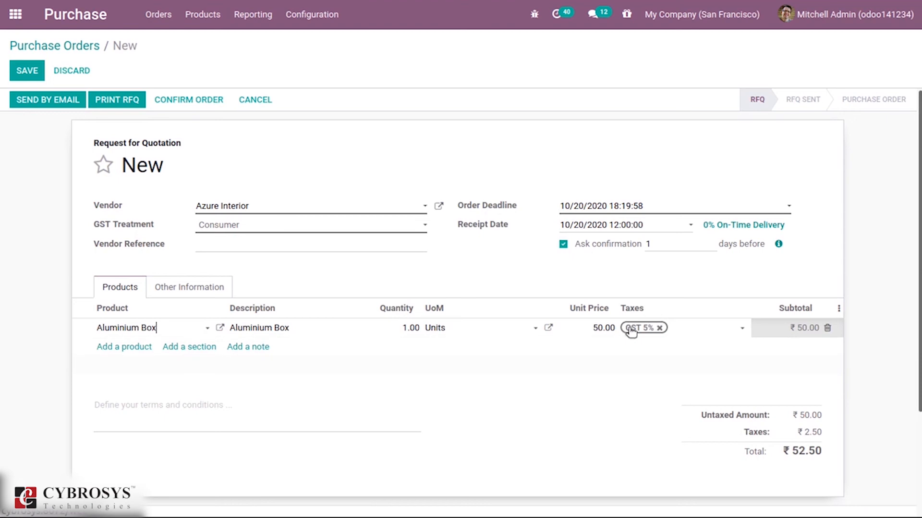
{"action": "mouse_move", "coordinate": [602, 327]}
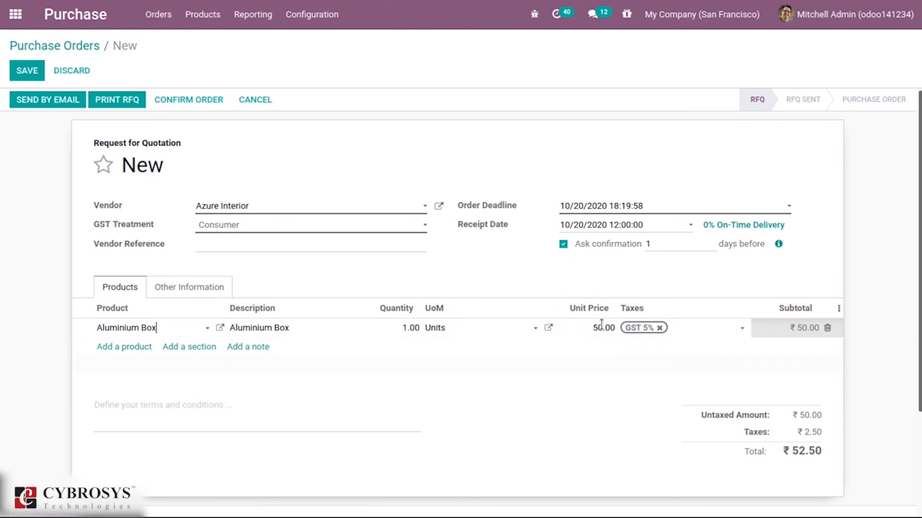
{"action": "mouse_move", "coordinate": [482, 282]}
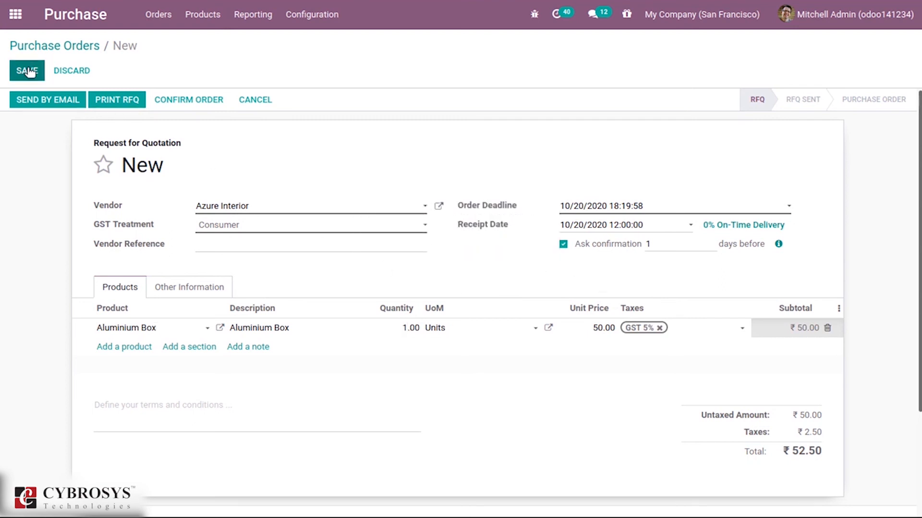
{"action": "left_click", "coordinate": [27, 70]}
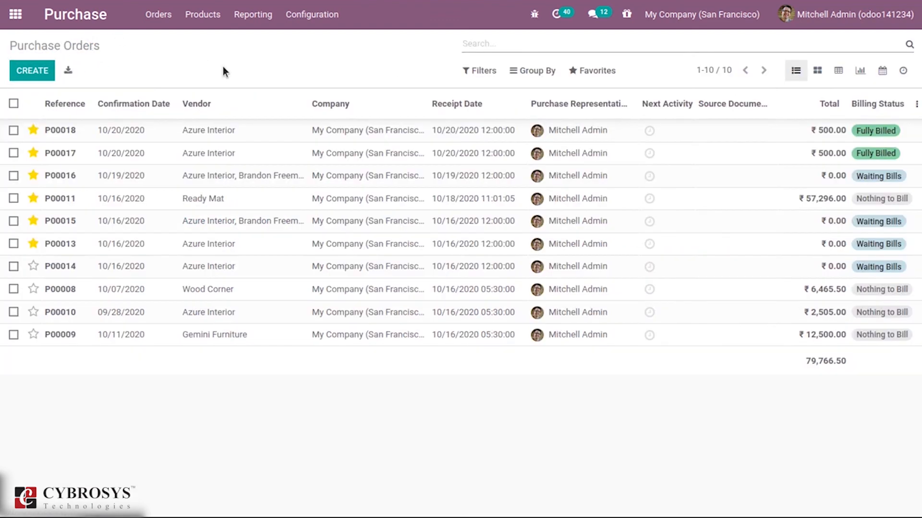
{"action": "mouse_move", "coordinate": [252, 75]}
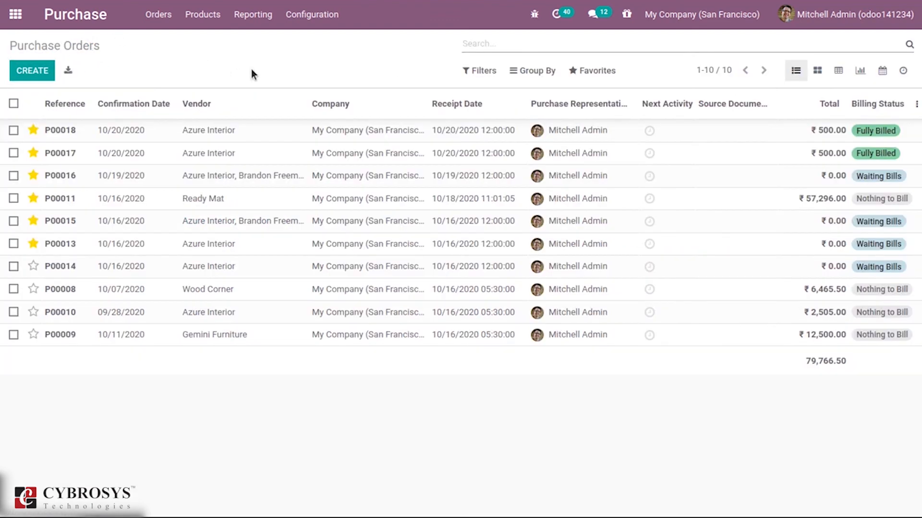
{"action": "mouse_move", "coordinate": [559, 58]}
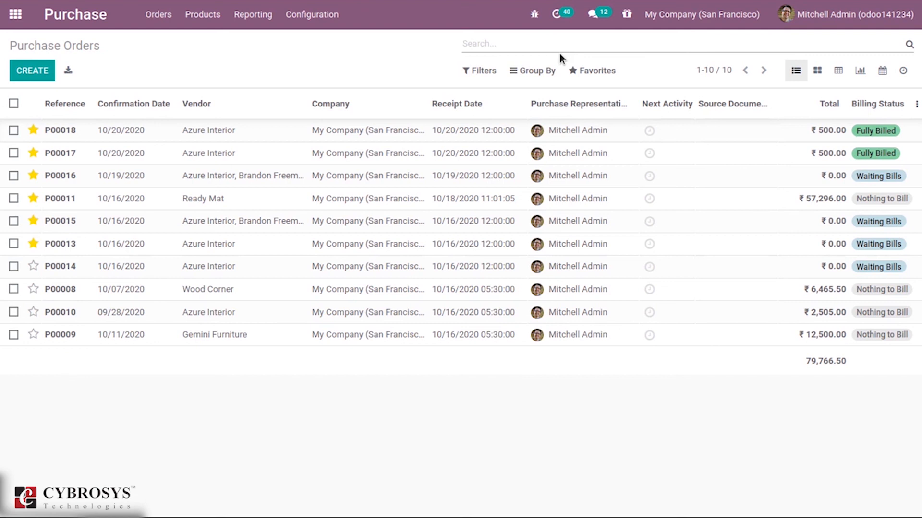
{"action": "mouse_move", "coordinate": [579, 54]}
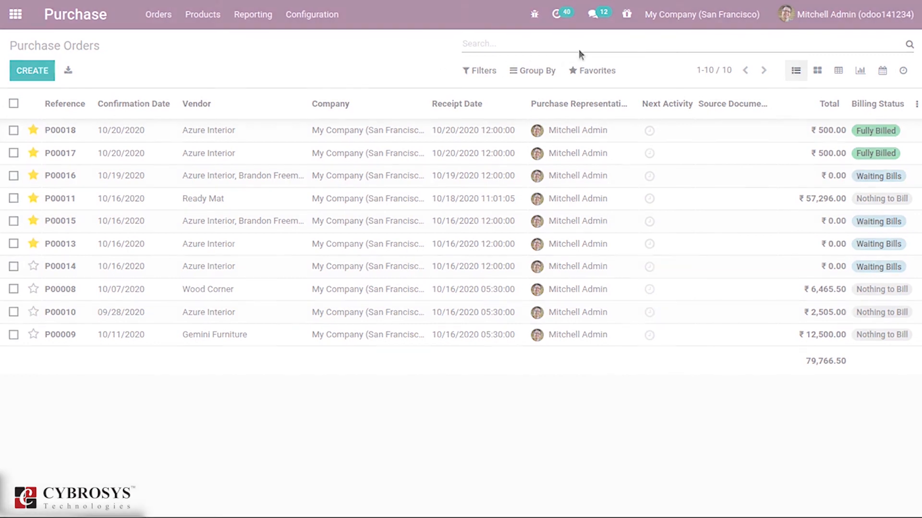